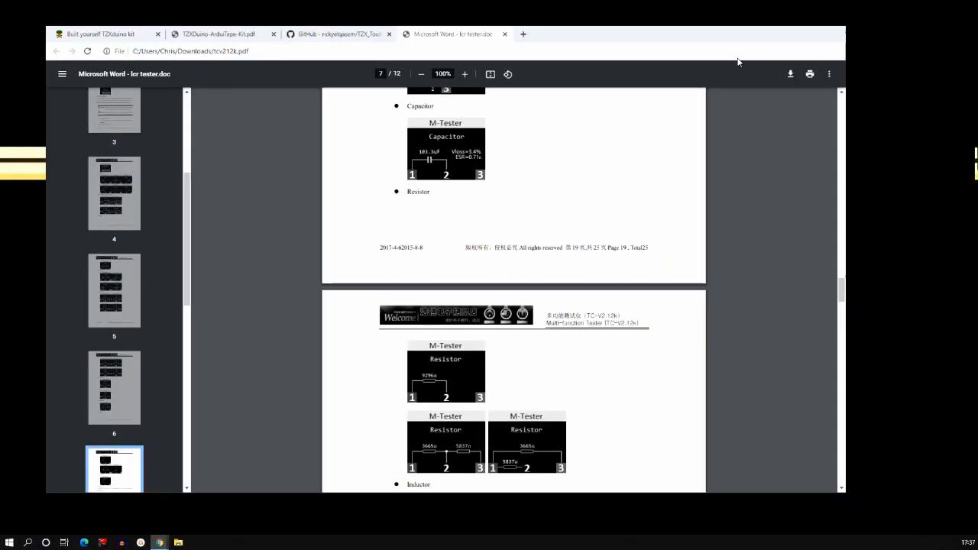
Switch from the LCR tester manual to the 'Built yourself TZXduino kit' store tab.
{"action": "left_click", "coordinate": [100, 34]}
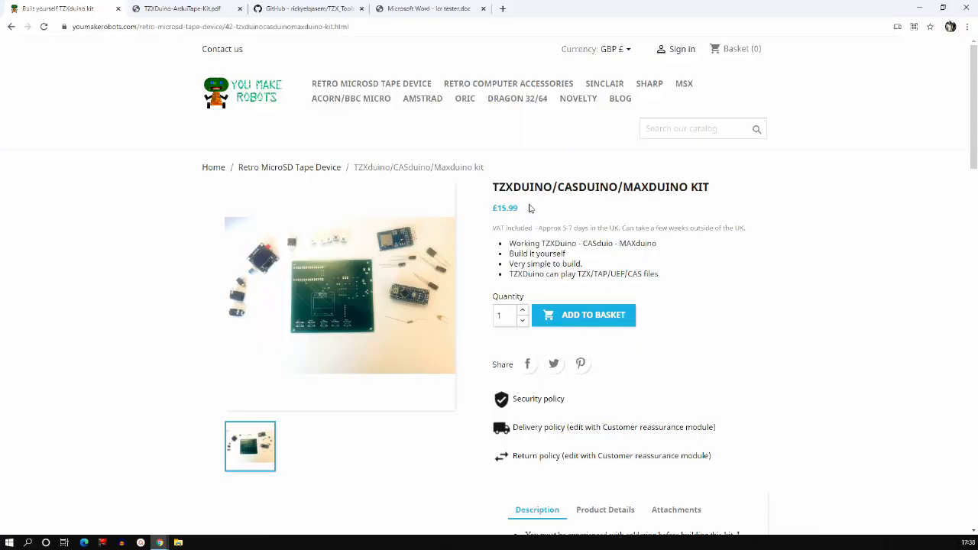
Enlarge the kit photo showing the PCB, Arduino Nano, SD module and OLED screen.
{"action": "left_click", "coordinate": [340, 294]}
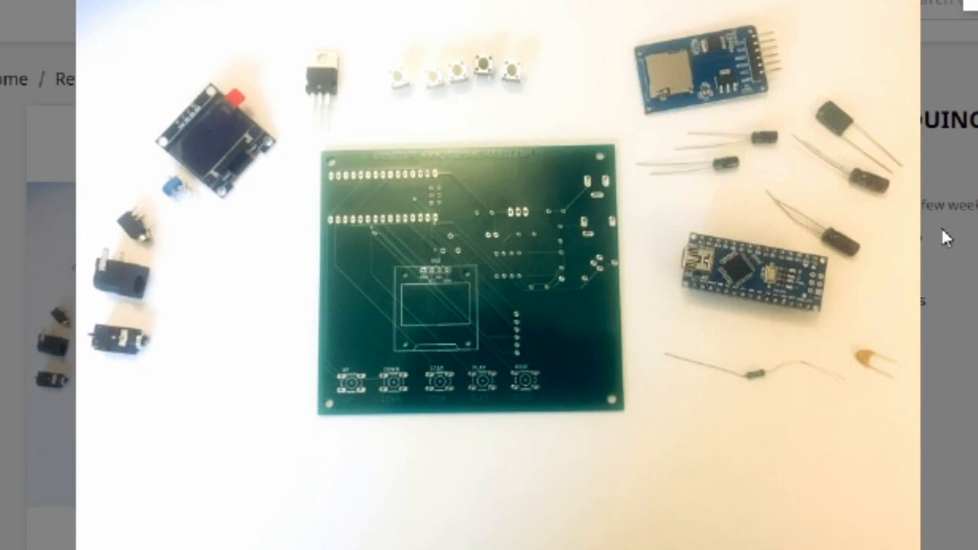
{"action": "mouse_move", "coordinate": [195, 233]}
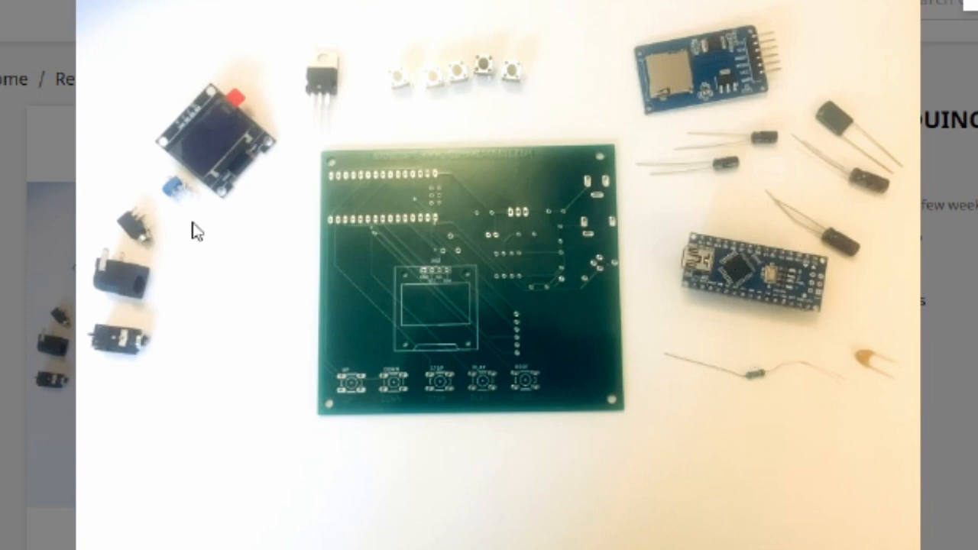
{"action": "mouse_move", "coordinate": [130, 374]}
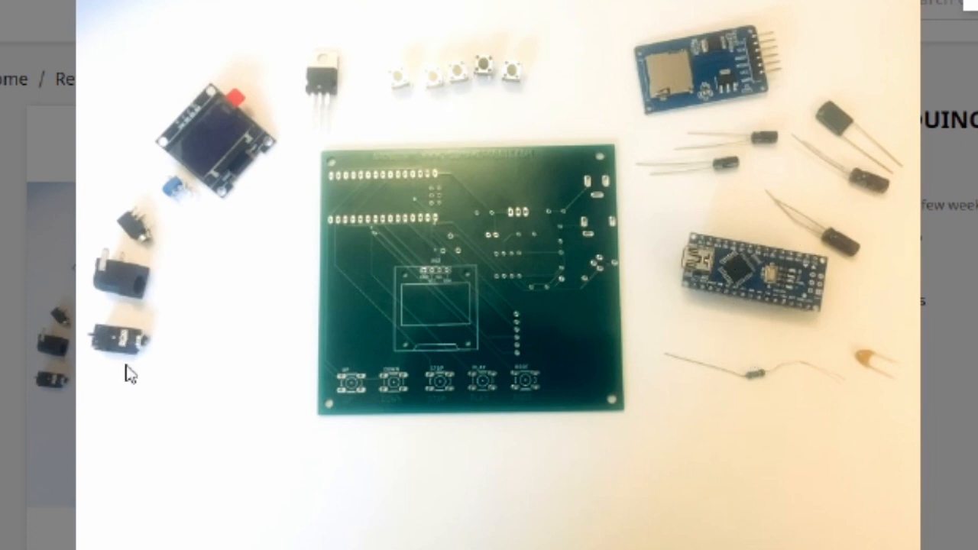
{"action": "mouse_move", "coordinate": [130, 288]}
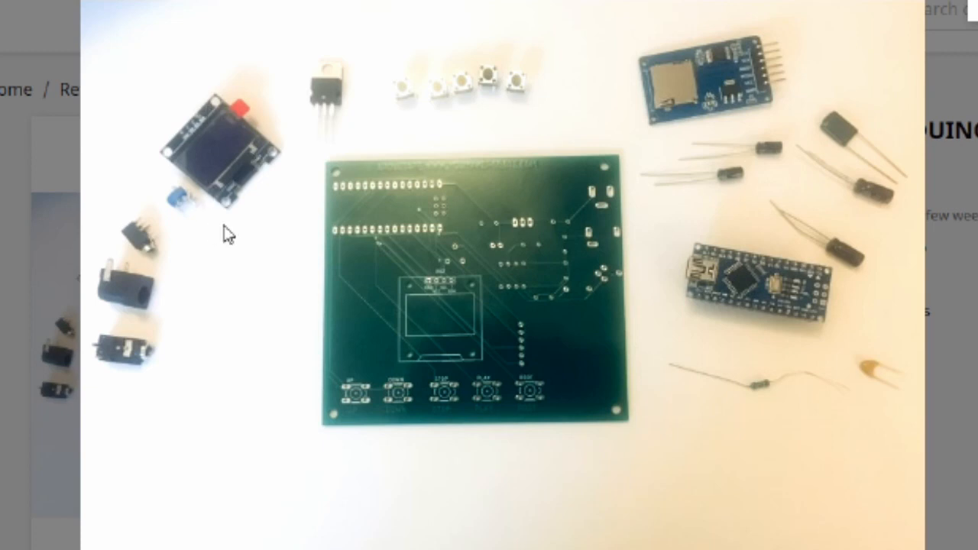
{"action": "mouse_move", "coordinate": [894, 197]}
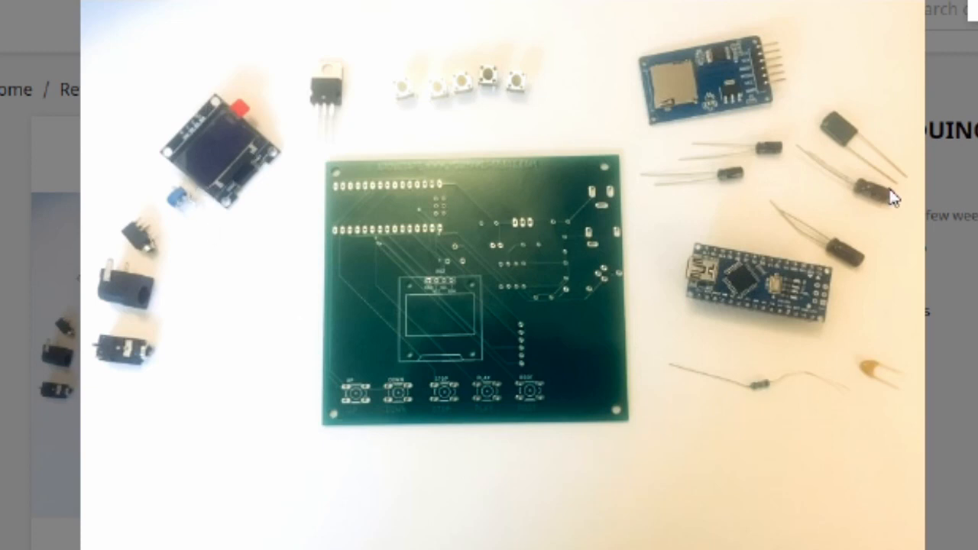
{"action": "mouse_move", "coordinate": [769, 477]}
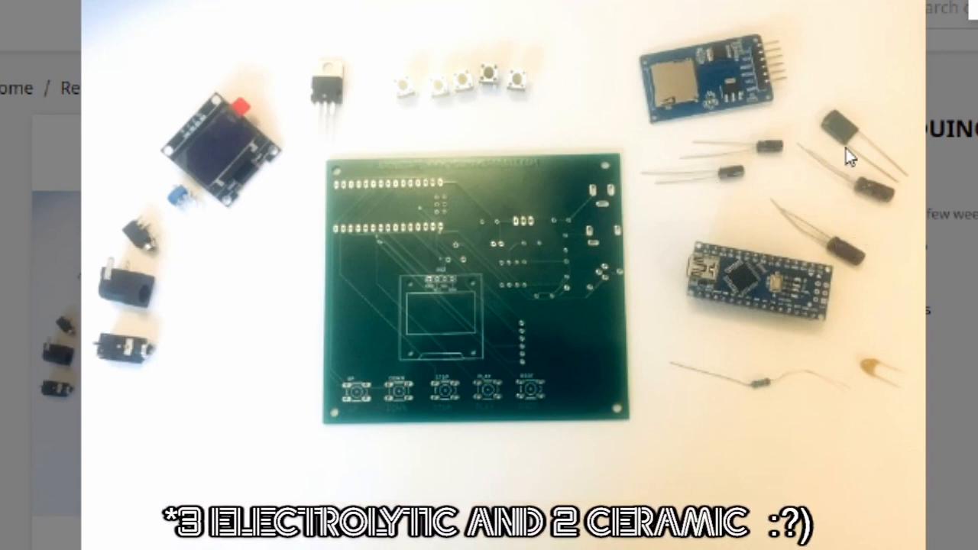
{"action": "mouse_move", "coordinate": [408, 105]}
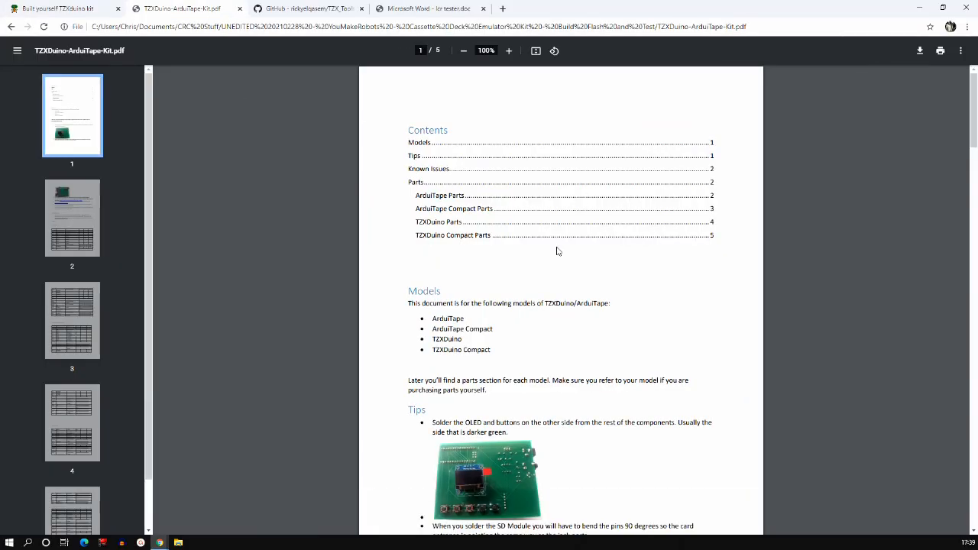
Scroll the TZXDuino-ArduiTape-Kit PDF down to page 2's firmware installation tips.
{"action": "scroll", "scroll_direction": "down", "scroll_amount": 3}
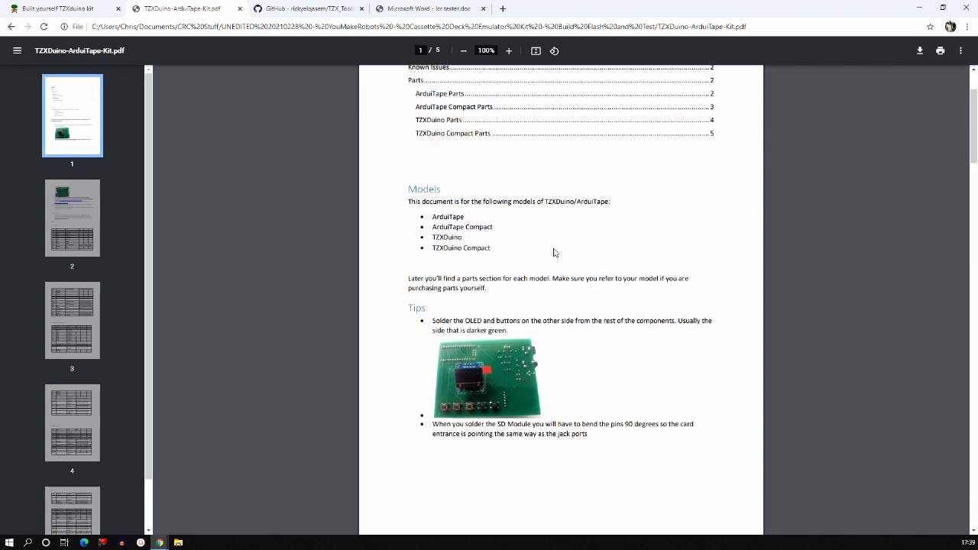
{"action": "scroll", "scroll_direction": "down", "scroll_amount": 3}
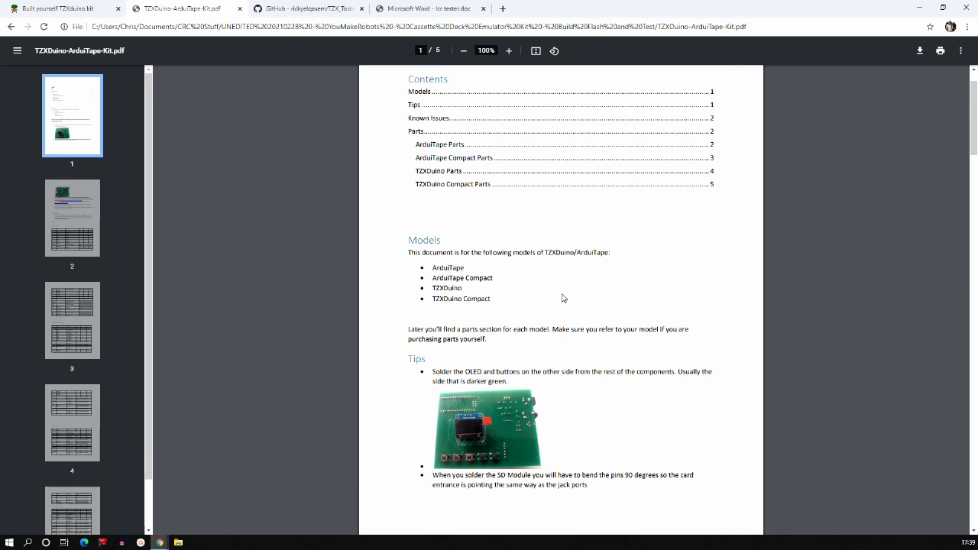
{"action": "mouse_move", "coordinate": [551, 272]}
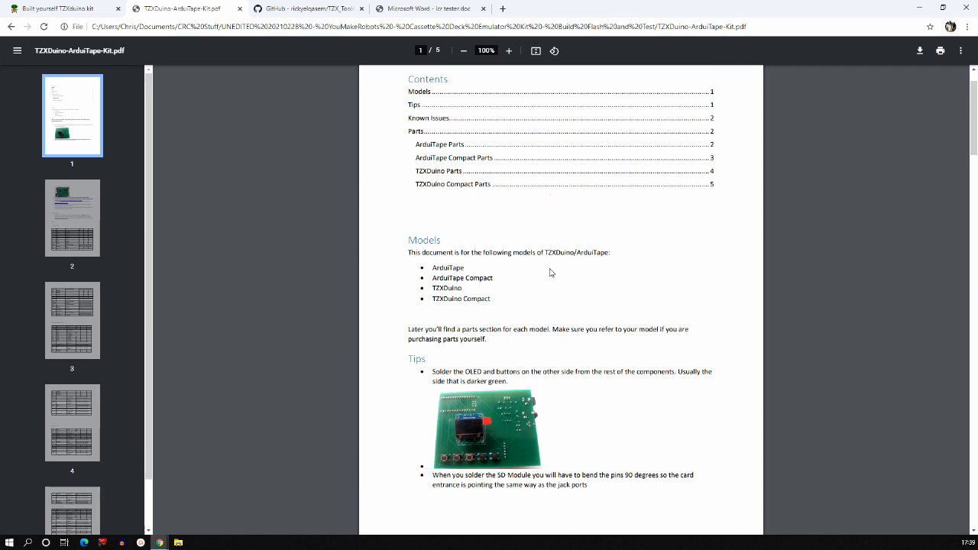
{"action": "scroll", "scroll_direction": "down", "scroll_amount": 3}
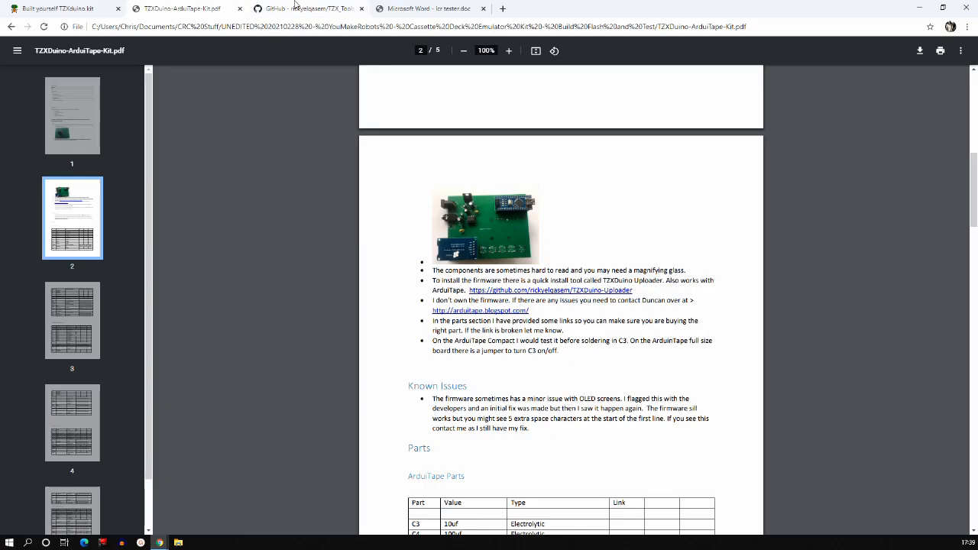
Switch to the rickyelqasem/TZX_Tools GitHub repository tab with its release zips.
{"action": "left_click", "coordinate": [306, 8]}
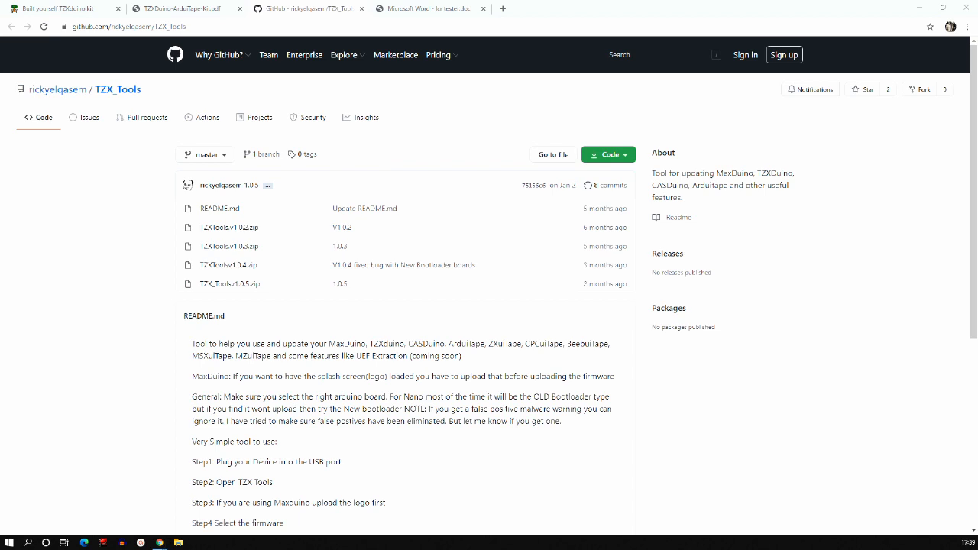
{"action": "mouse_move", "coordinate": [65, 9]}
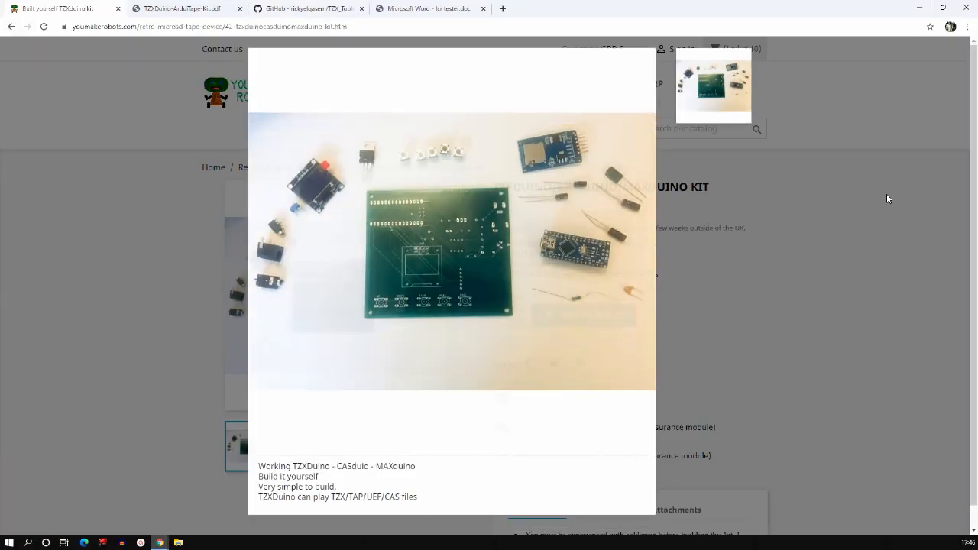
Switch to the TZXDuino-ArduiTape-Kit.pdf tab and scroll through its contents.
{"action": "left_click", "coordinate": [183, 8]}
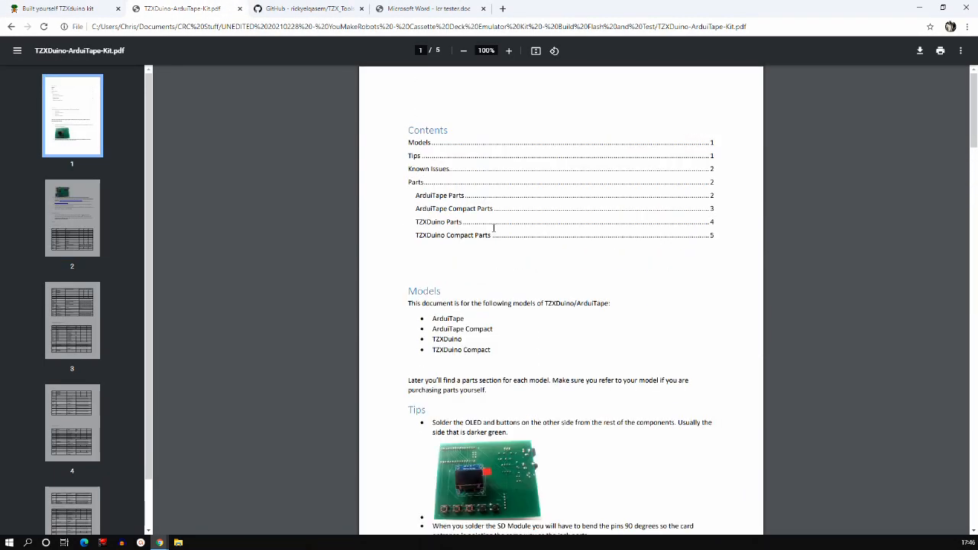
{"action": "scroll", "scroll_direction": "down", "scroll_amount": 3}
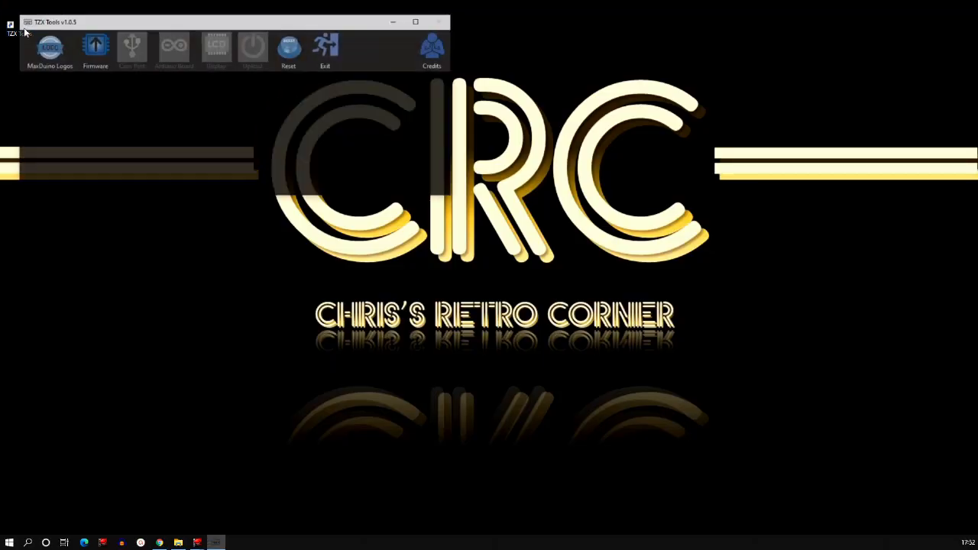
{"action": "left_click", "coordinate": [48, 48]}
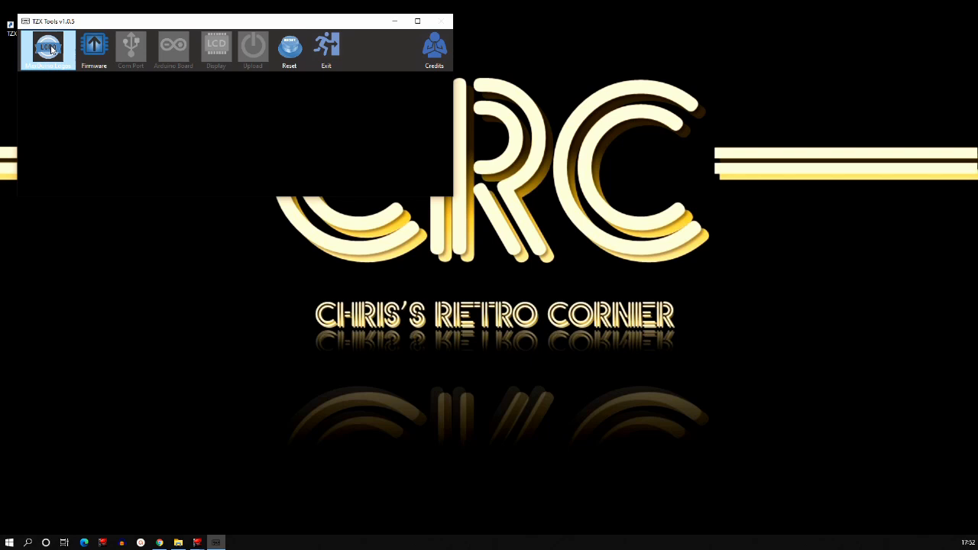
{"action": "left_click", "coordinate": [47, 48]}
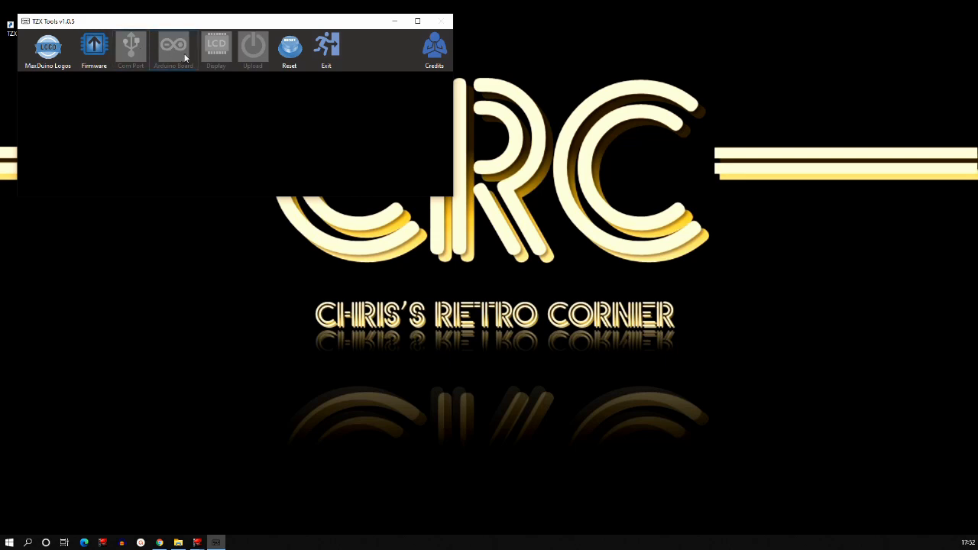
Browse the MaxDuino Logos list, then bring up the firmware choices.
{"action": "left_click", "coordinate": [48, 48]}
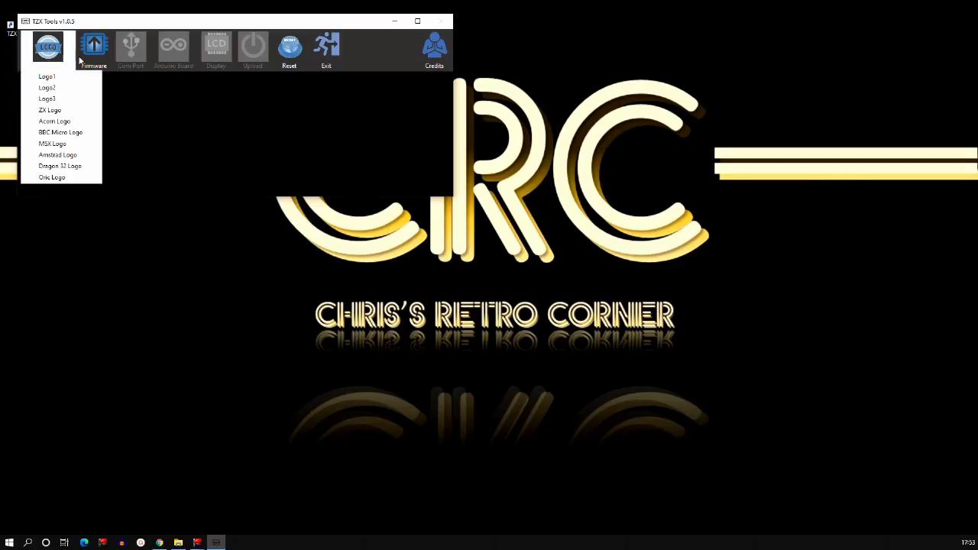
{"action": "left_click", "coordinate": [94, 46]}
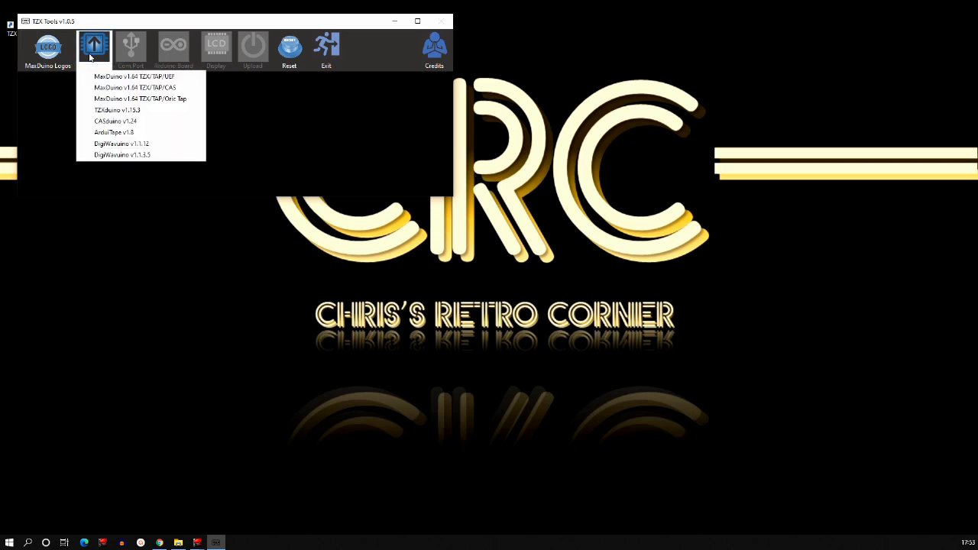
{"action": "mouse_move", "coordinate": [117, 110]}
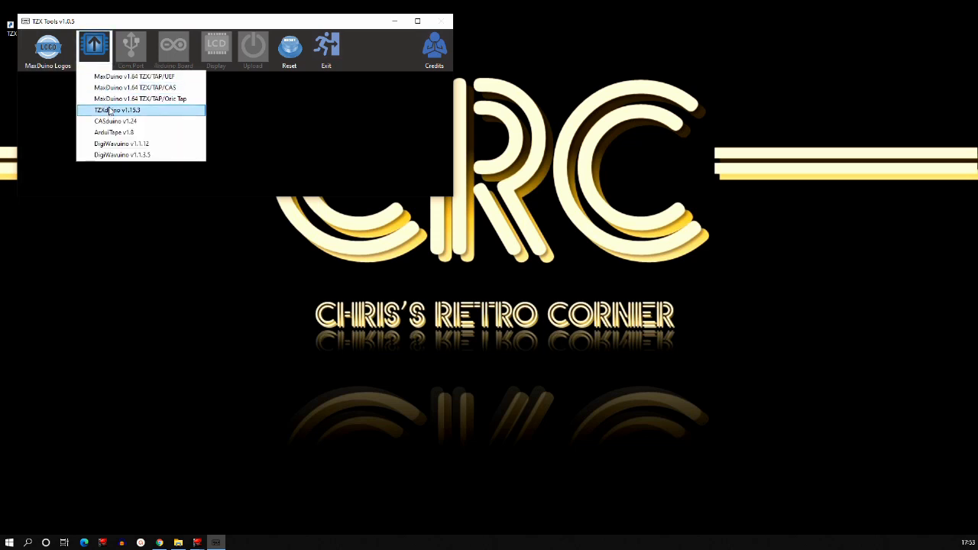
Select TZXduino v1.13.3 firmware, a COM port, Nano v3 NEWBOOT board and a display type.
{"action": "left_click", "coordinate": [131, 46]}
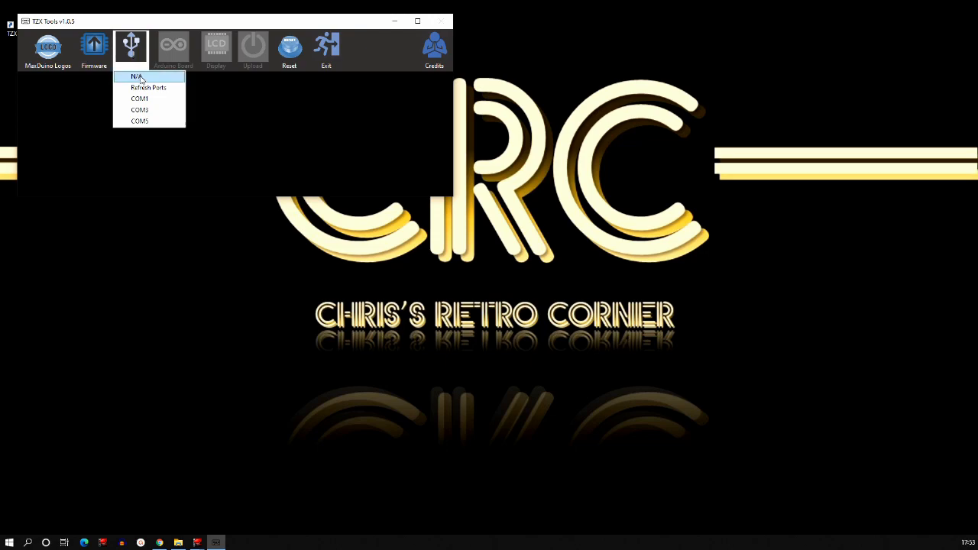
{"action": "left_click", "coordinate": [172, 48]}
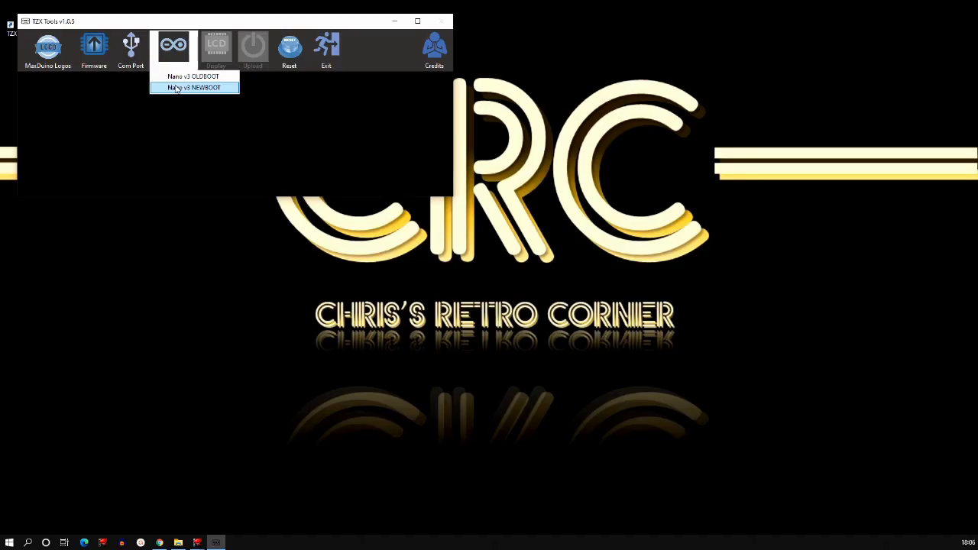
{"action": "left_click", "coordinate": [194, 87]}
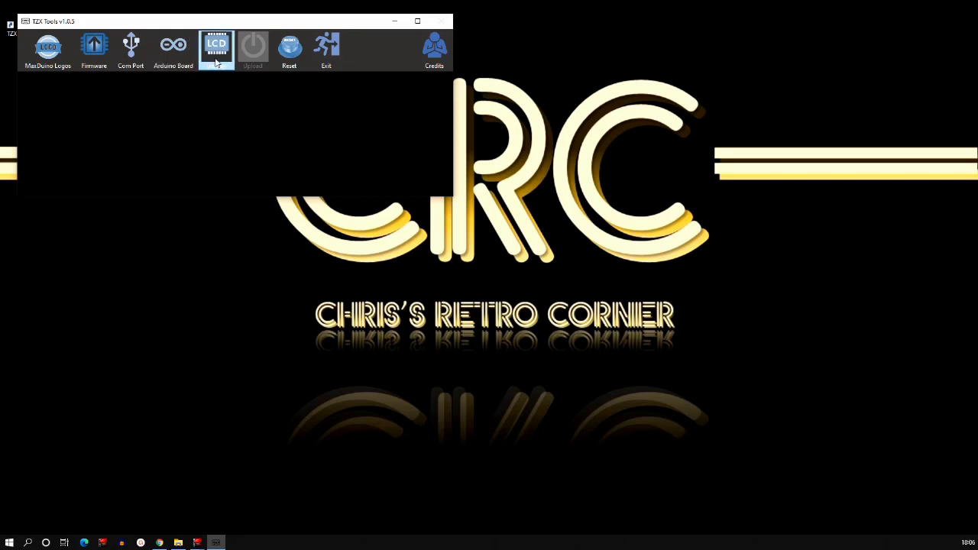
{"action": "left_click", "coordinate": [216, 47]}
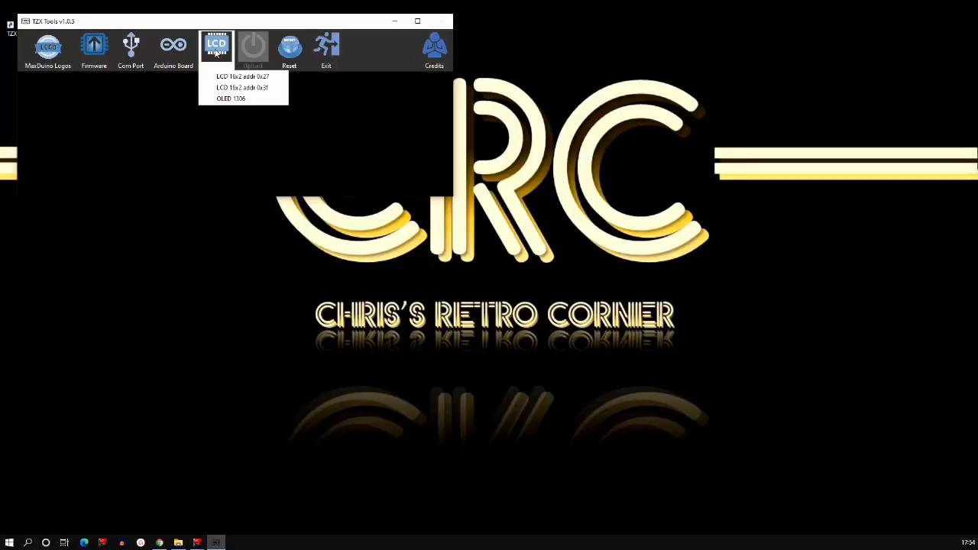
{"action": "left_click", "coordinate": [172, 47]}
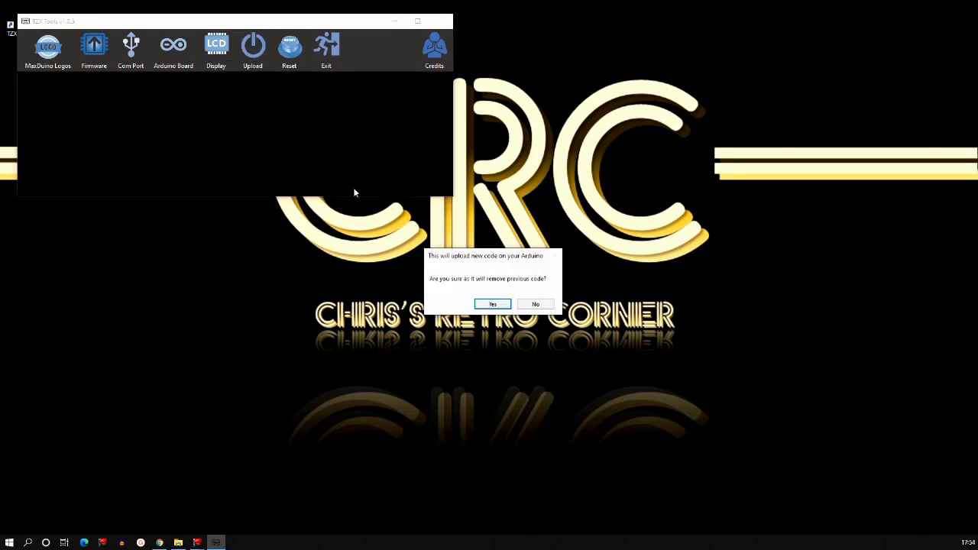
Accept the warning that the Arduino's existing code will be overwritten.
{"action": "left_click", "coordinate": [492, 304]}
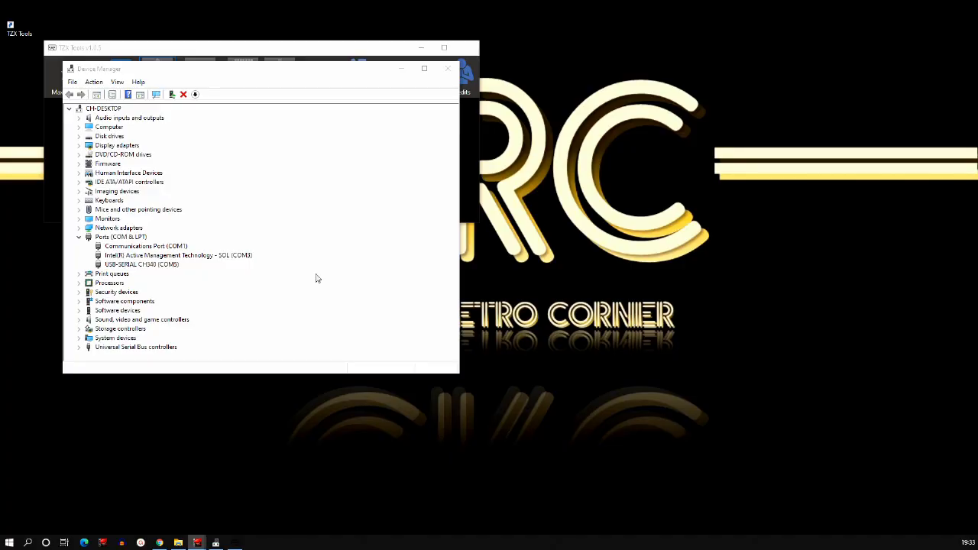
Select the USB-SERIAL CH340 (COM5) entry under Ports in Device Manager.
{"action": "left_click", "coordinate": [141, 263]}
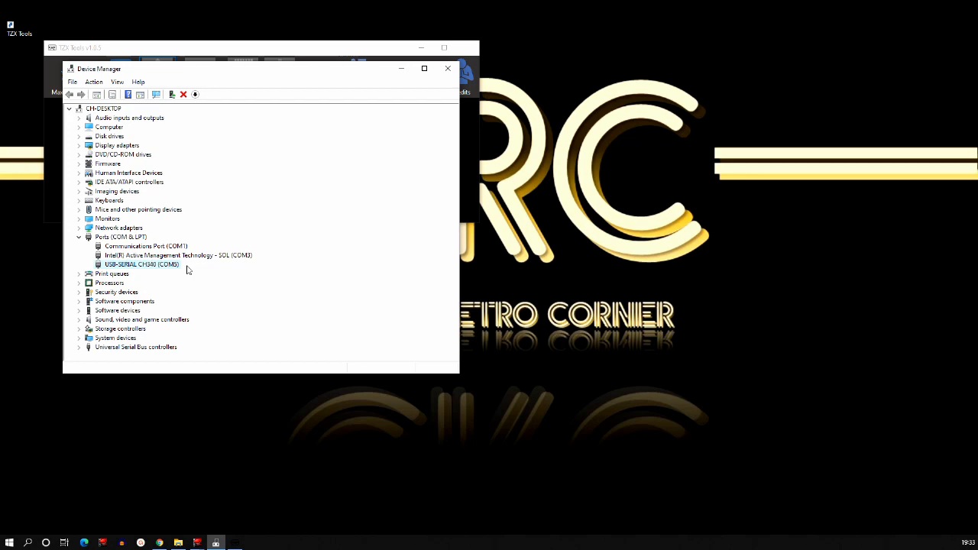